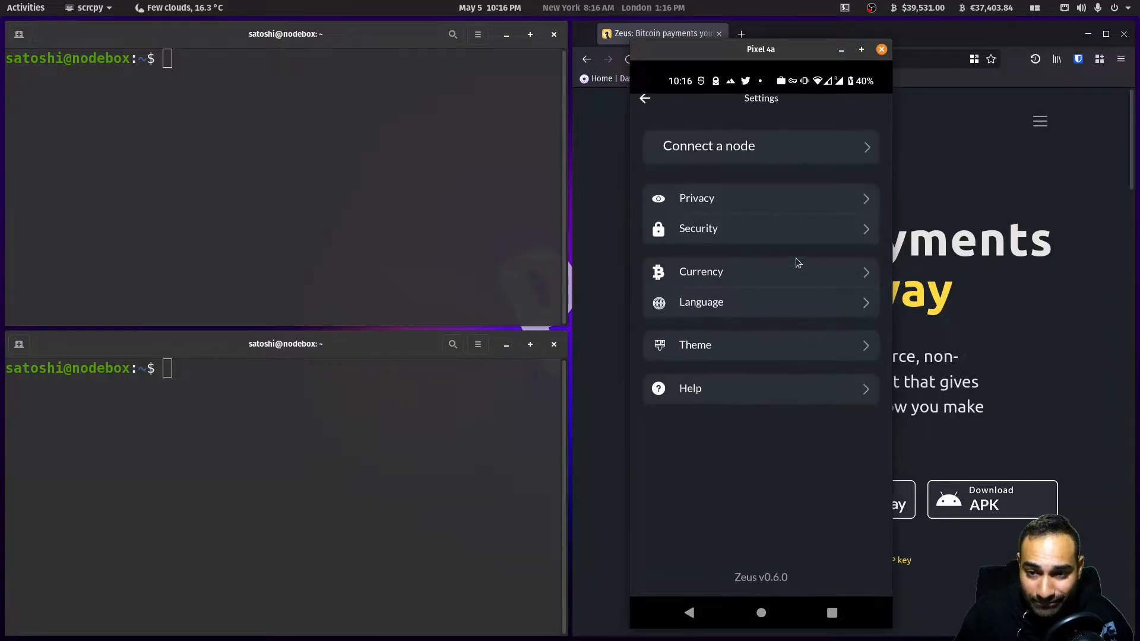
- Add an LND node named MYFIRSTLIGHTNINGNODE at host 192.168.55.30 and begin the REST port
left_click(761, 145)
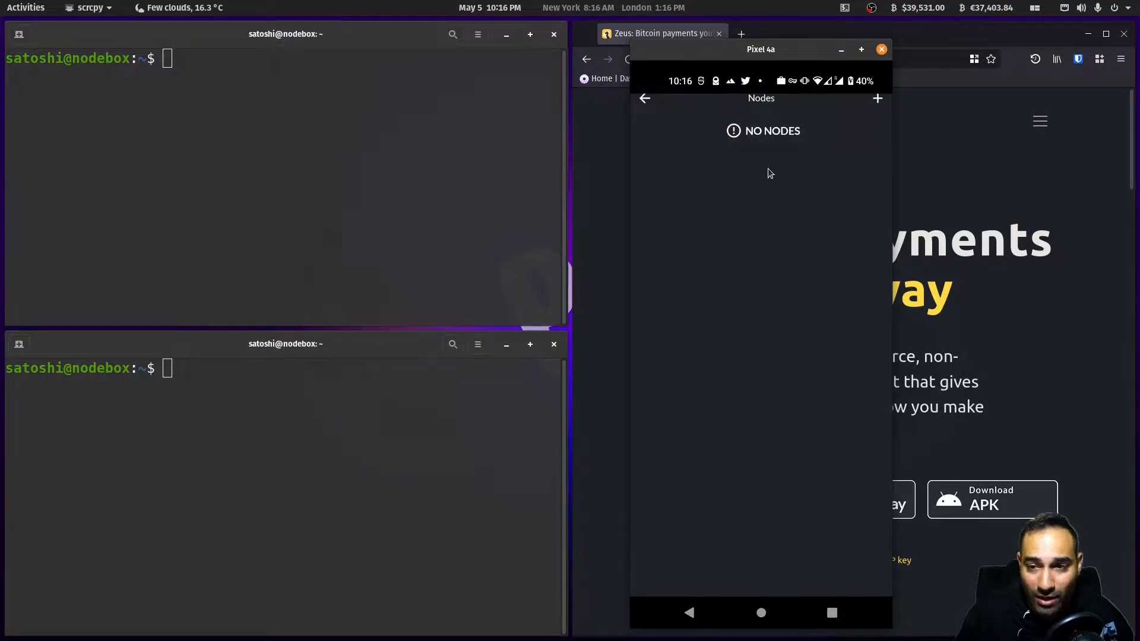
left_click(877, 98)
type("MYFIRSTL")
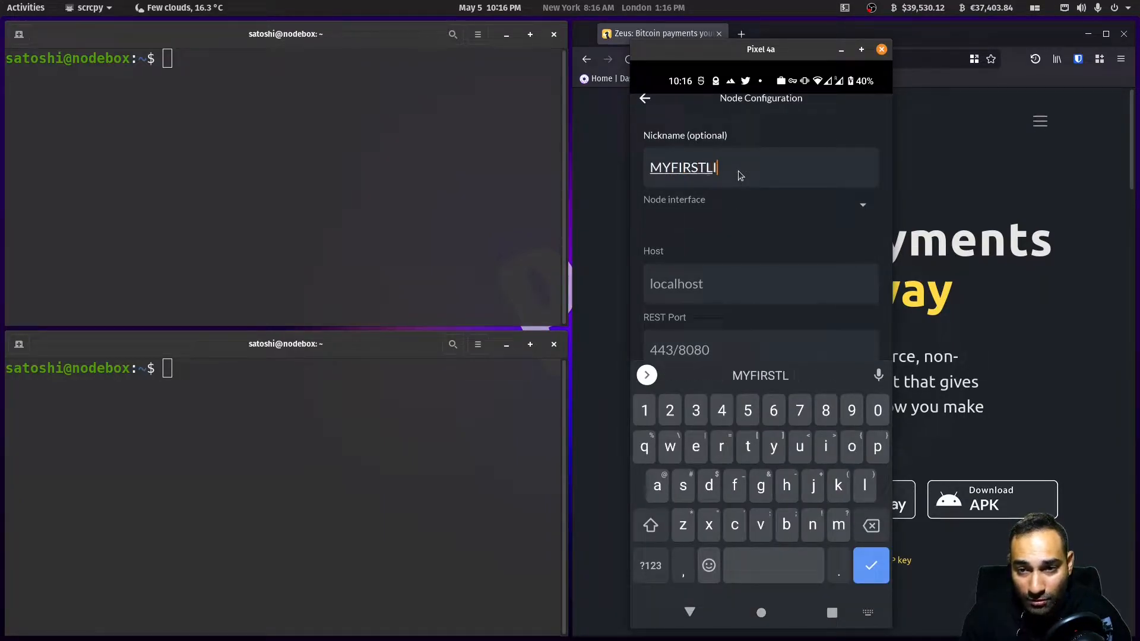
type("IGHTNINGNODE")
left_click(760, 284)
type("192.")
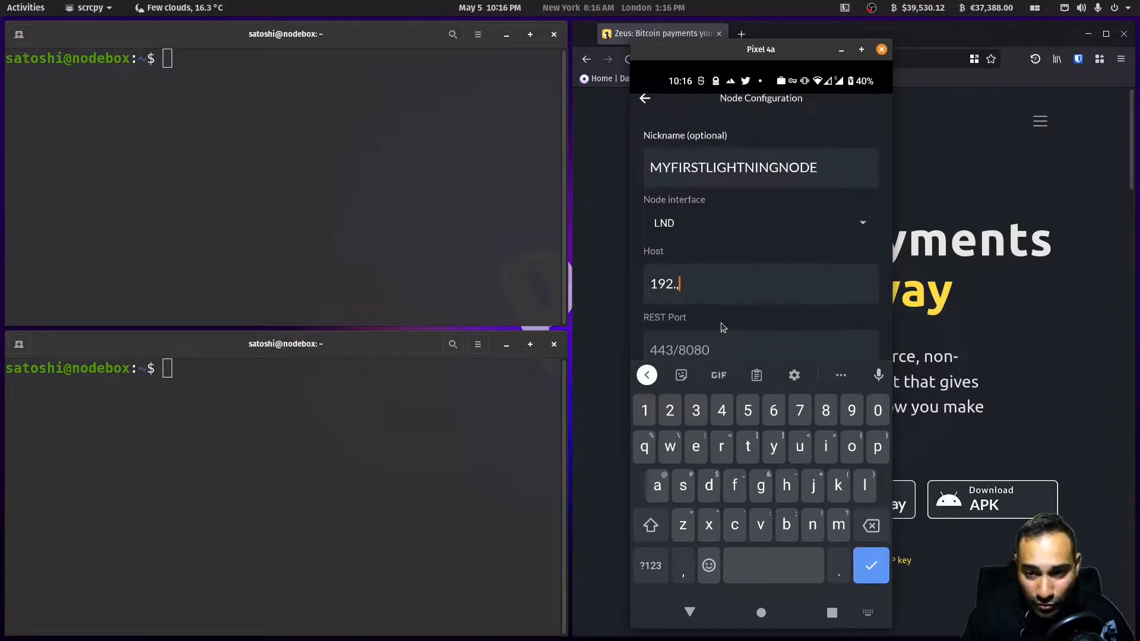
type("168.55.30")
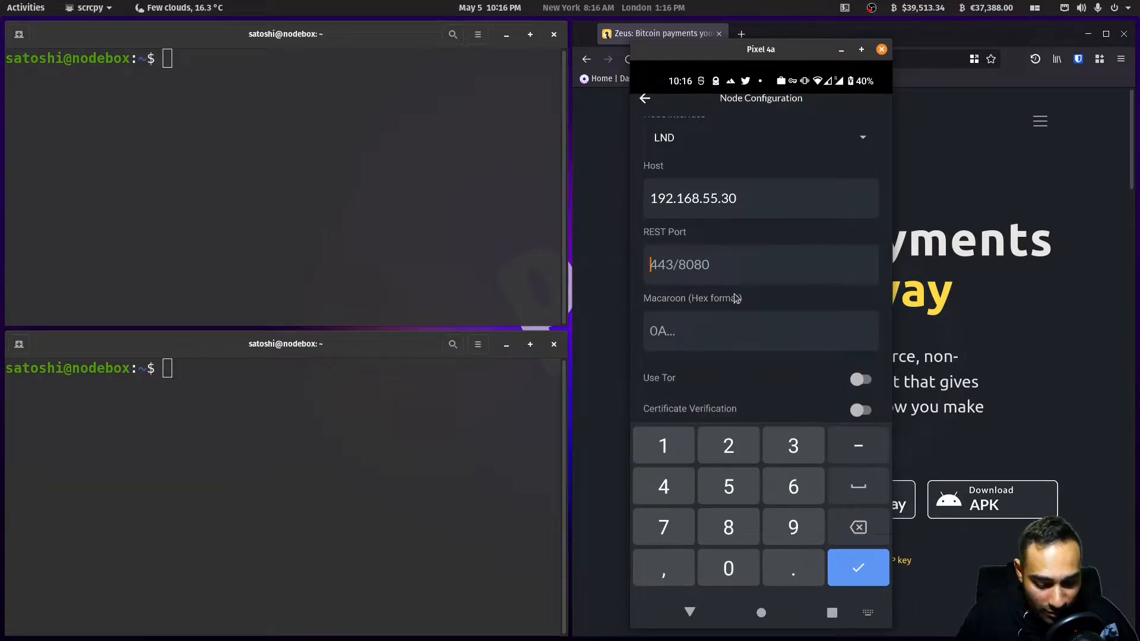
type("80")
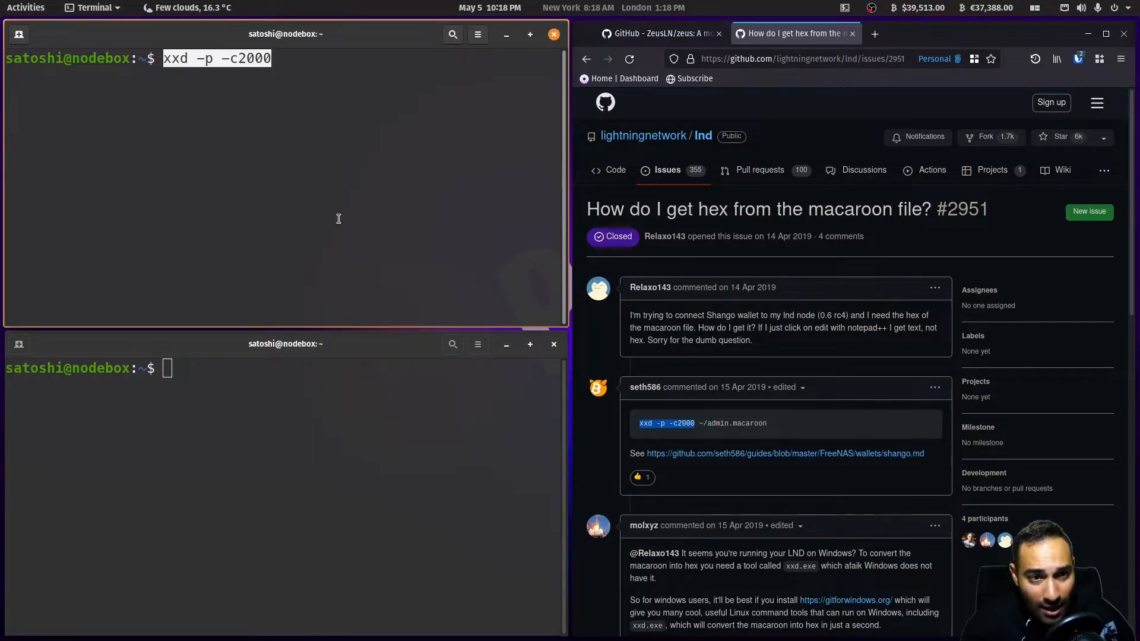
- Print ~/.lnd mainnet admin.macaroon as hex with xxd -p -c2000, then copy the output
type("~/")
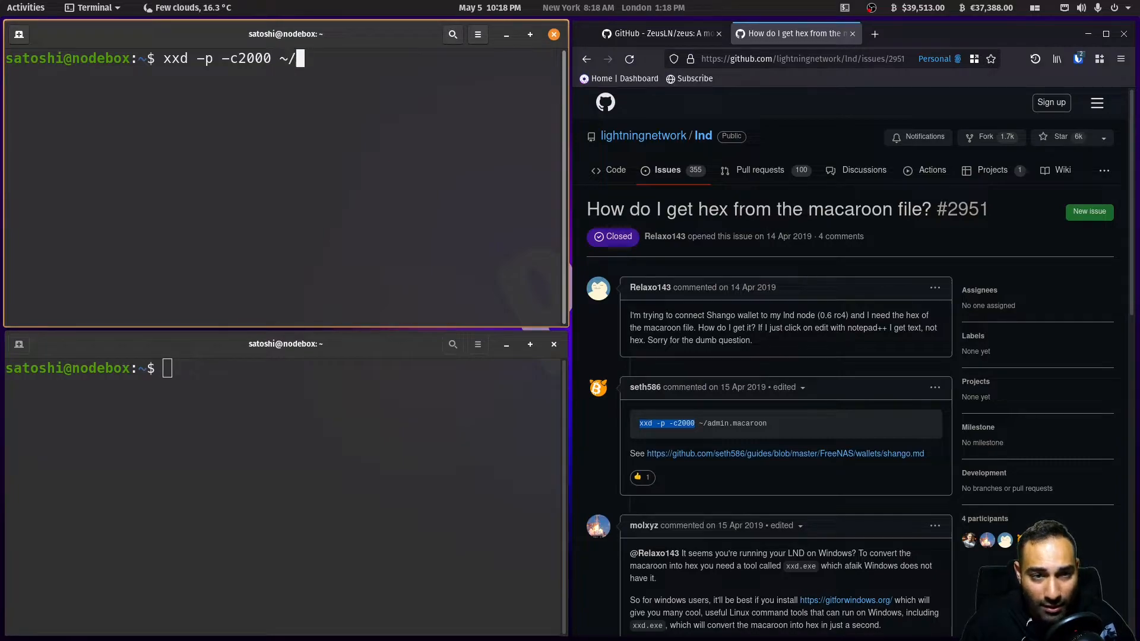
type(".lnd/data/chain/bitcoin/mainnet/")
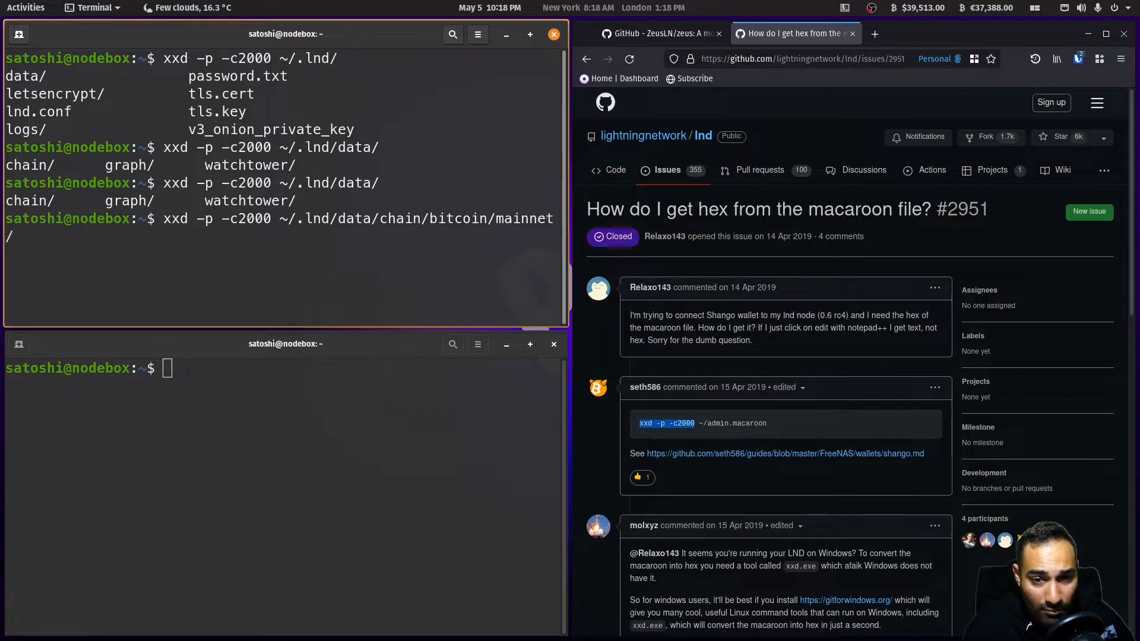
type("admi")
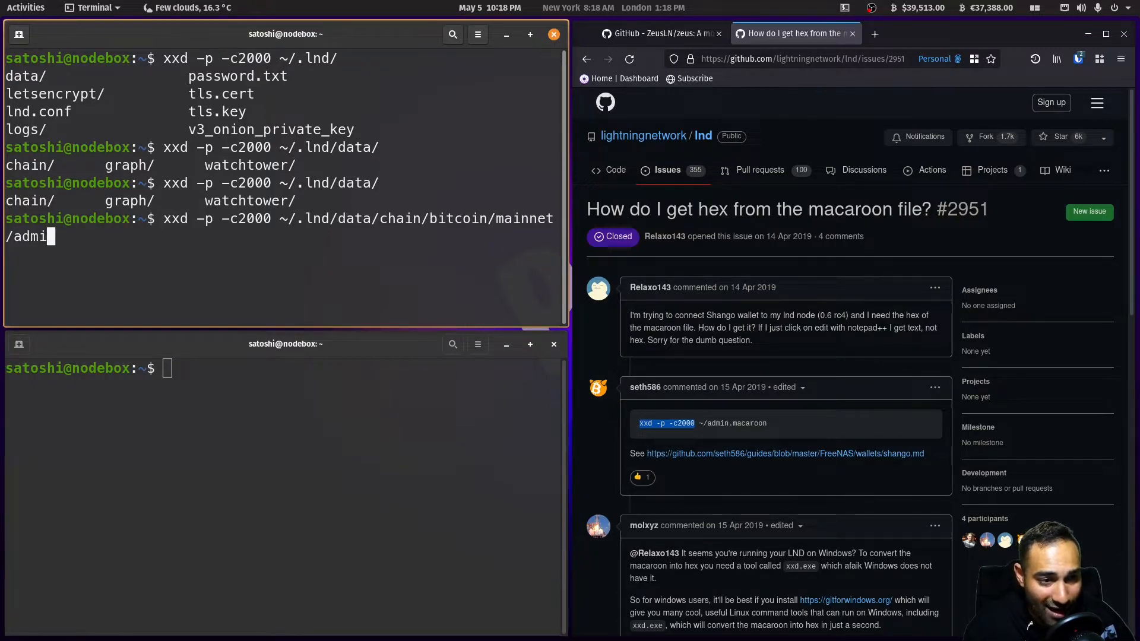
type("n.marac")
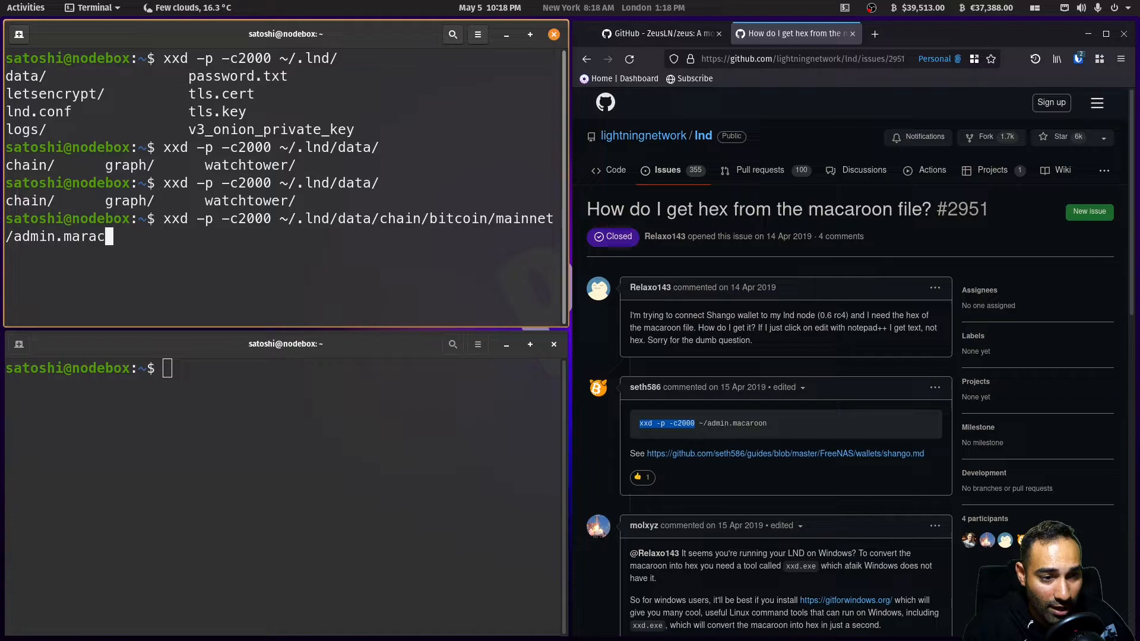
type("aroon")
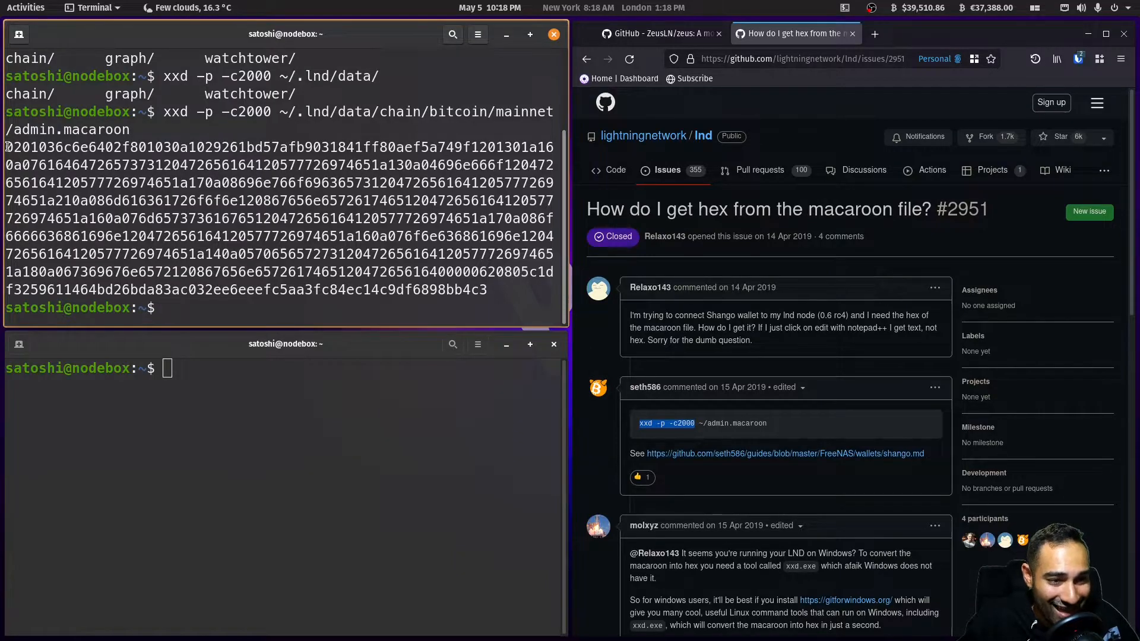
left_click_drag(6, 142, 489, 289)
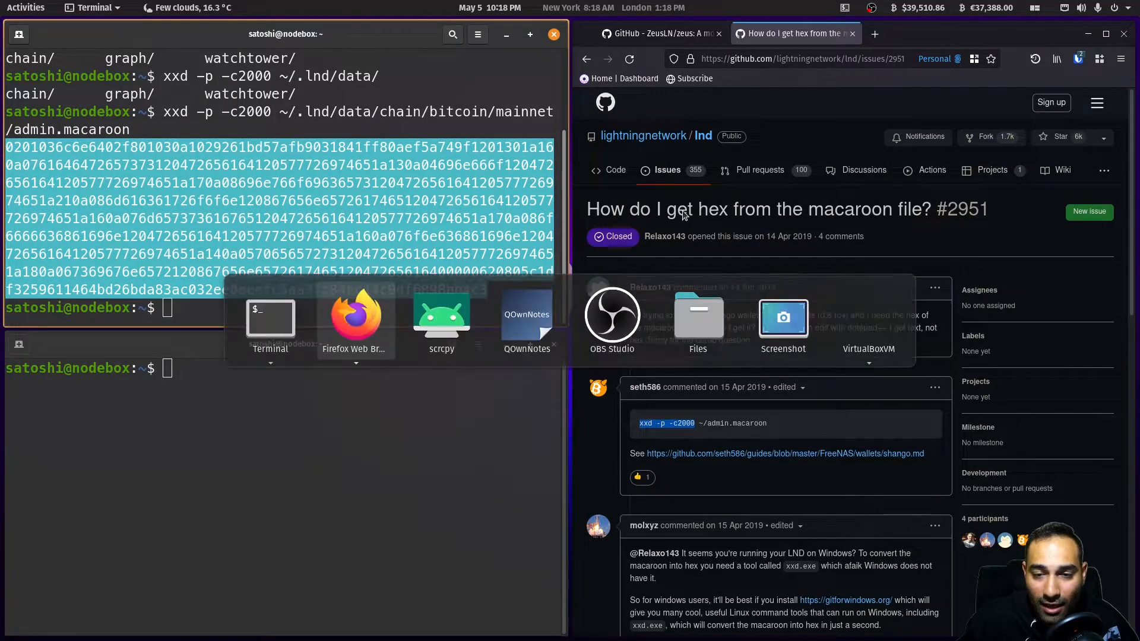
left_click(441, 320)
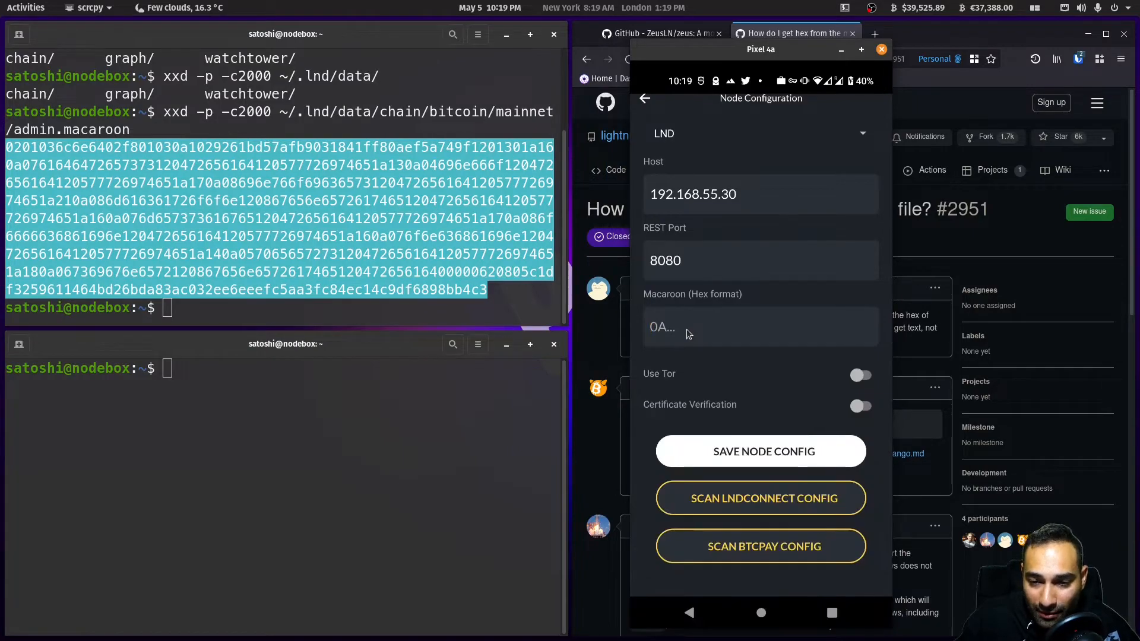
- Paste the hex macaroon into the Macaroon field and save the node config
left_click(727, 327)
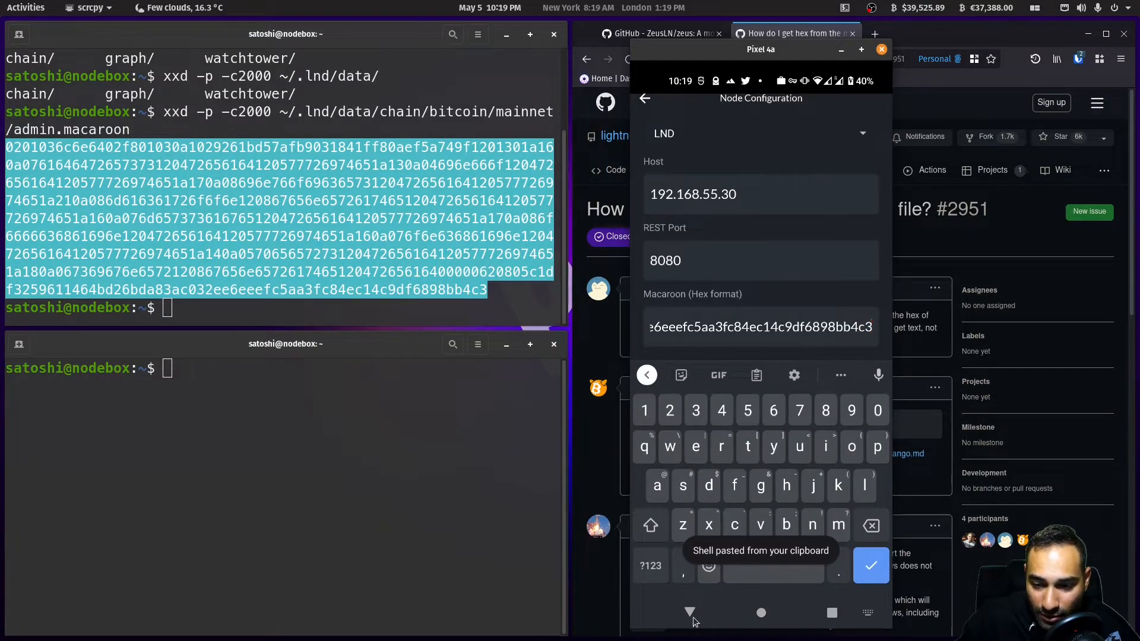
left_click(688, 612)
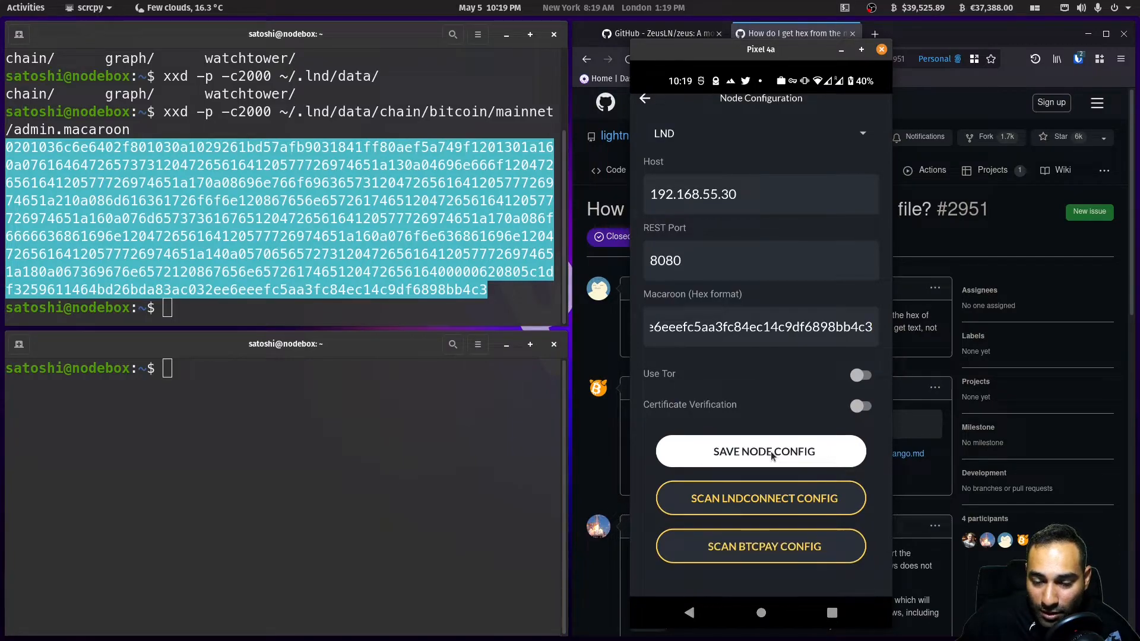
left_click(760, 451)
type("clear")
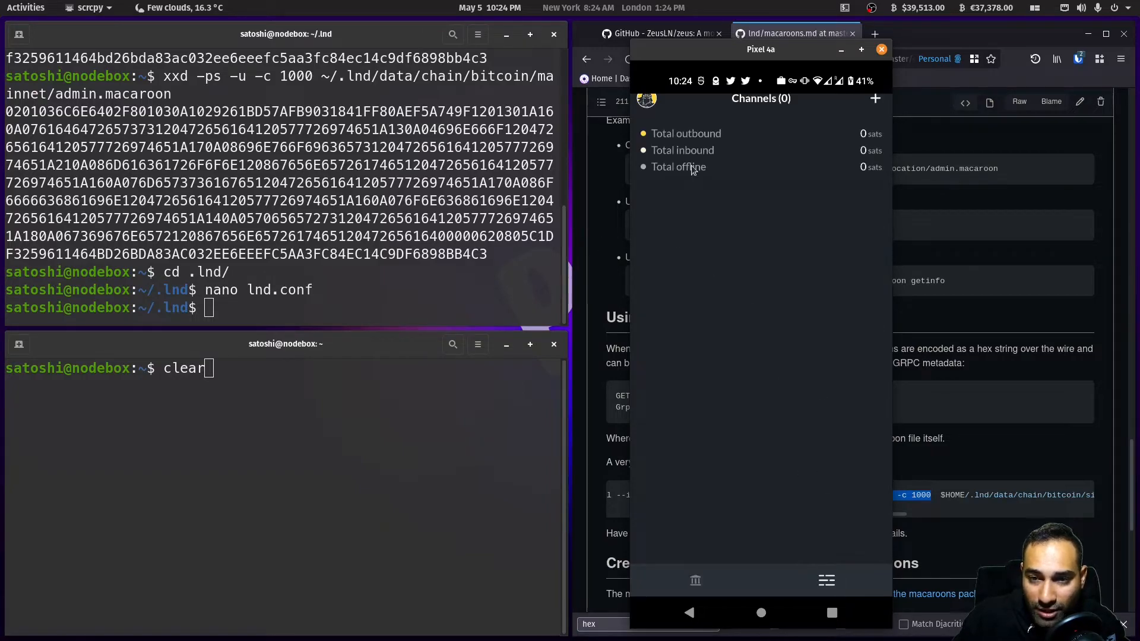
- Preview the Open Channel form, go back, and view the 0 sats Lightning balance
left_click(875, 98)
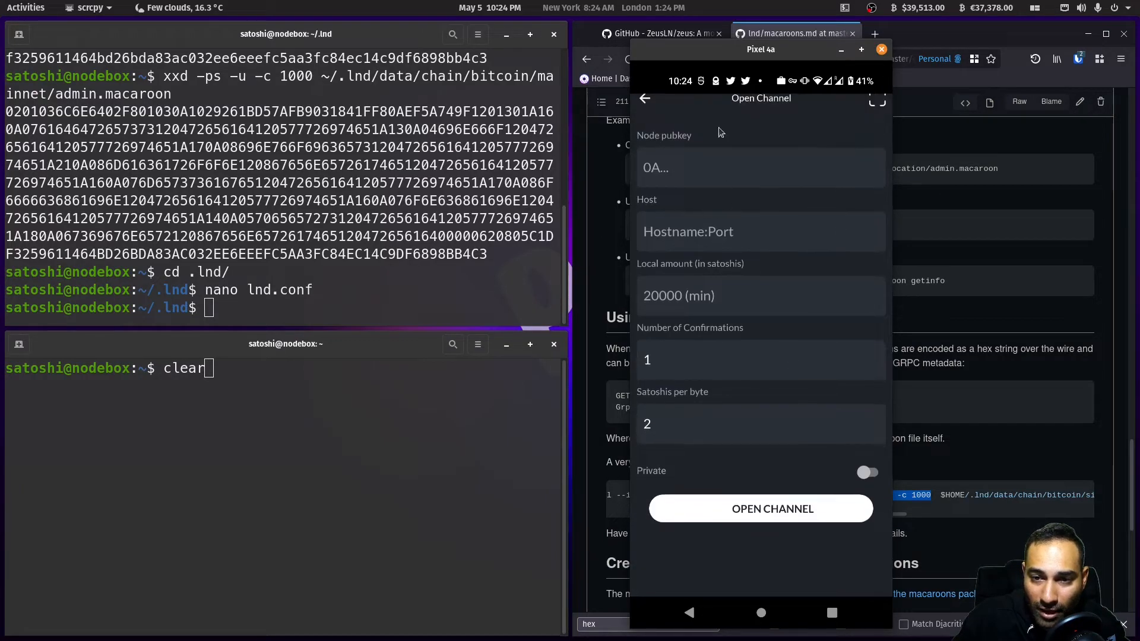
left_click(644, 98)
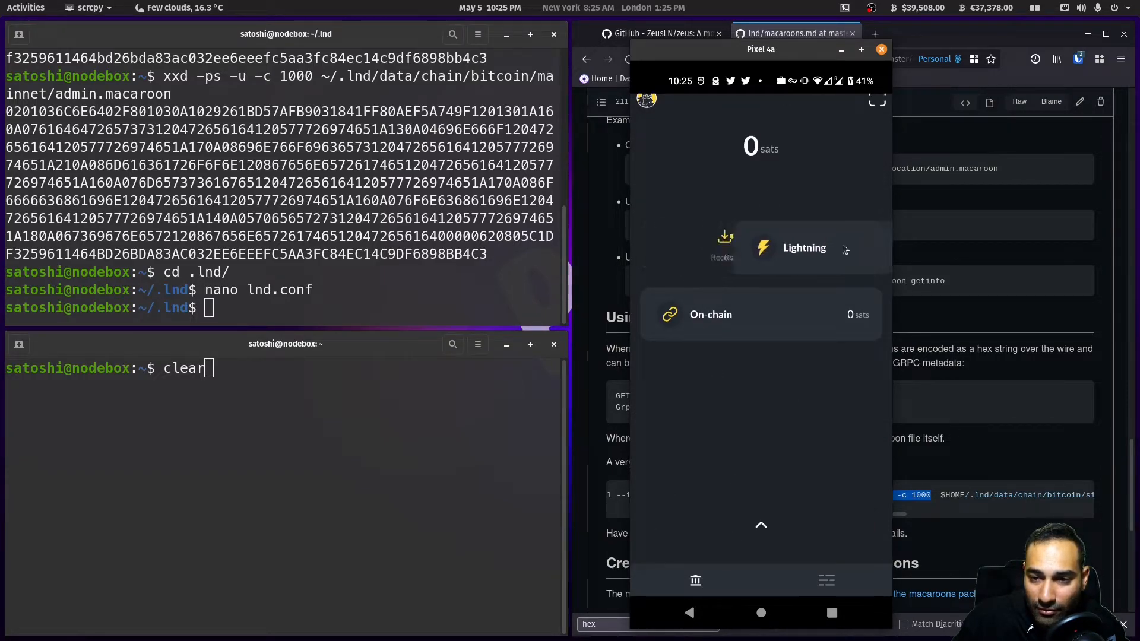
left_click(803, 247)
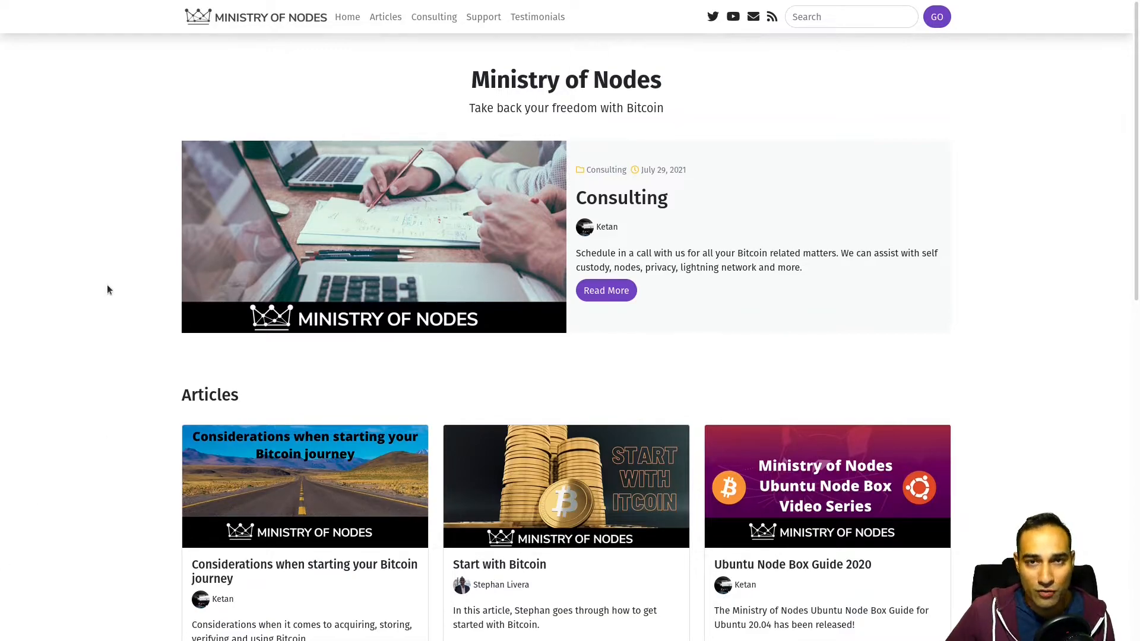
- Open the Support page and scroll to the Lightning, PayNym and PayPal donation options
left_click(483, 17)
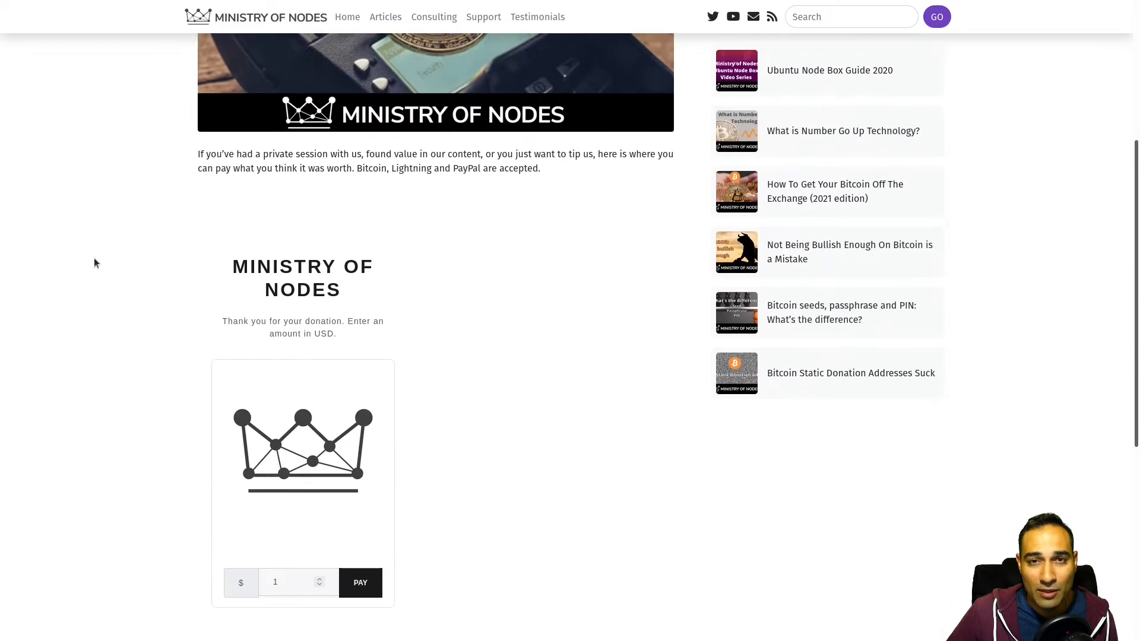
scroll("down", 3)
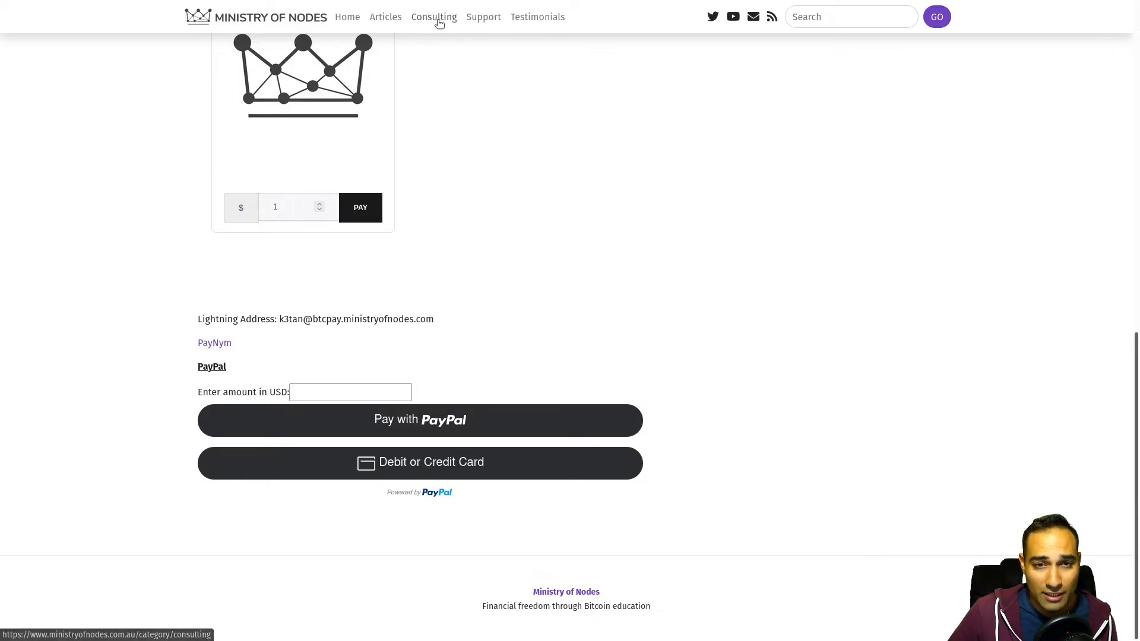
- Open Consulting and scroll down to the May 2022 Bitcoin Consulting Session calendar
left_click(433, 16)
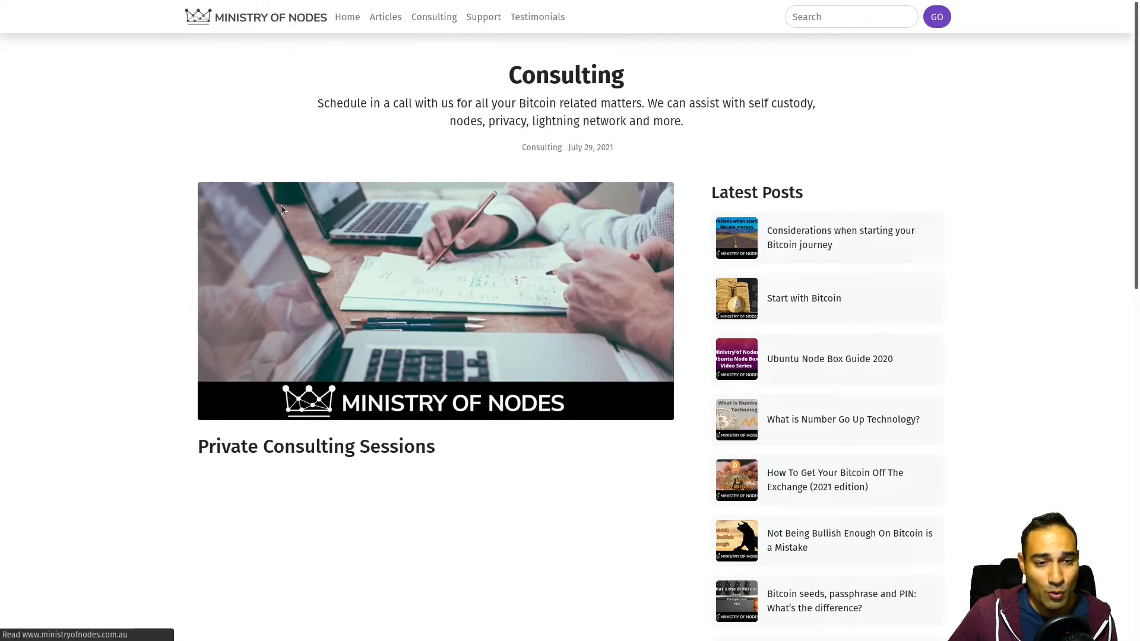
scroll("down", 3)
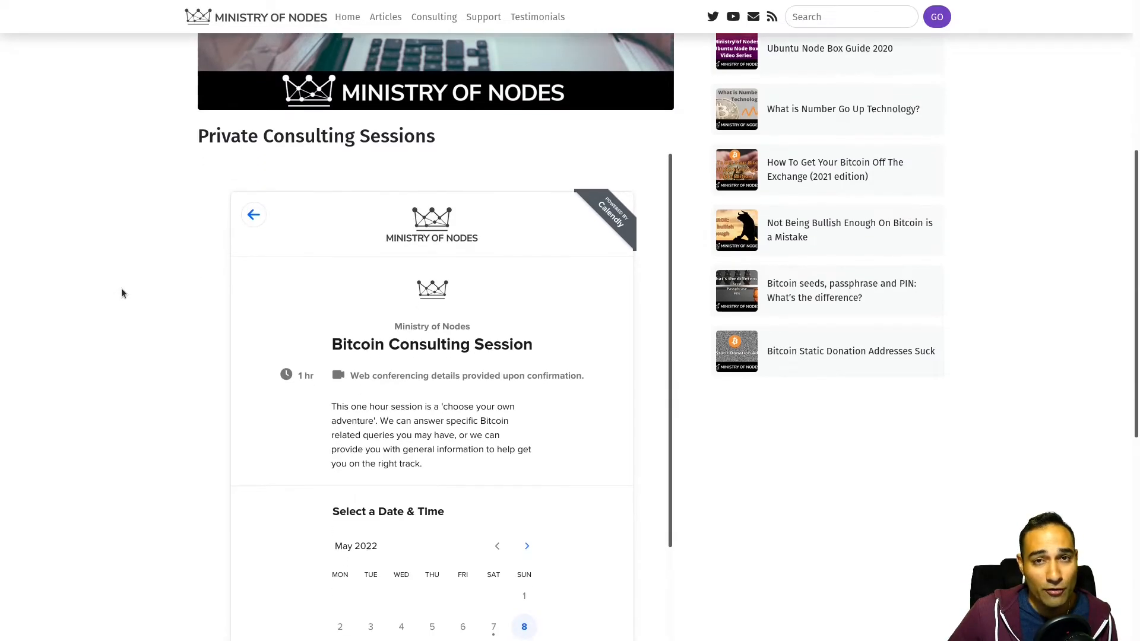
scroll("down", 3)
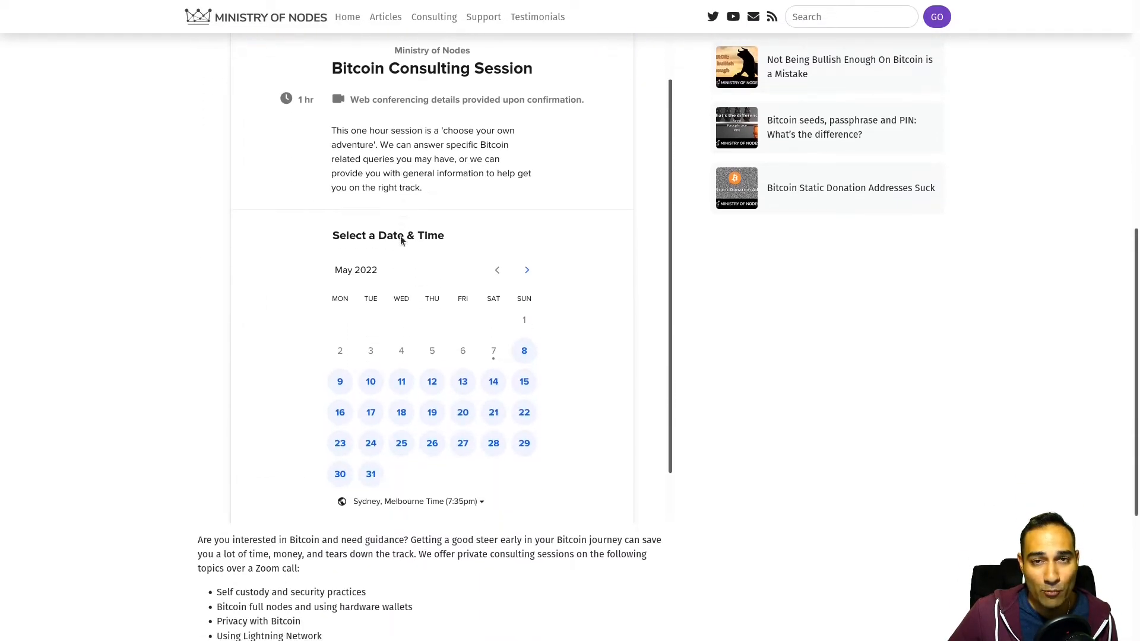
scroll("down", 3)
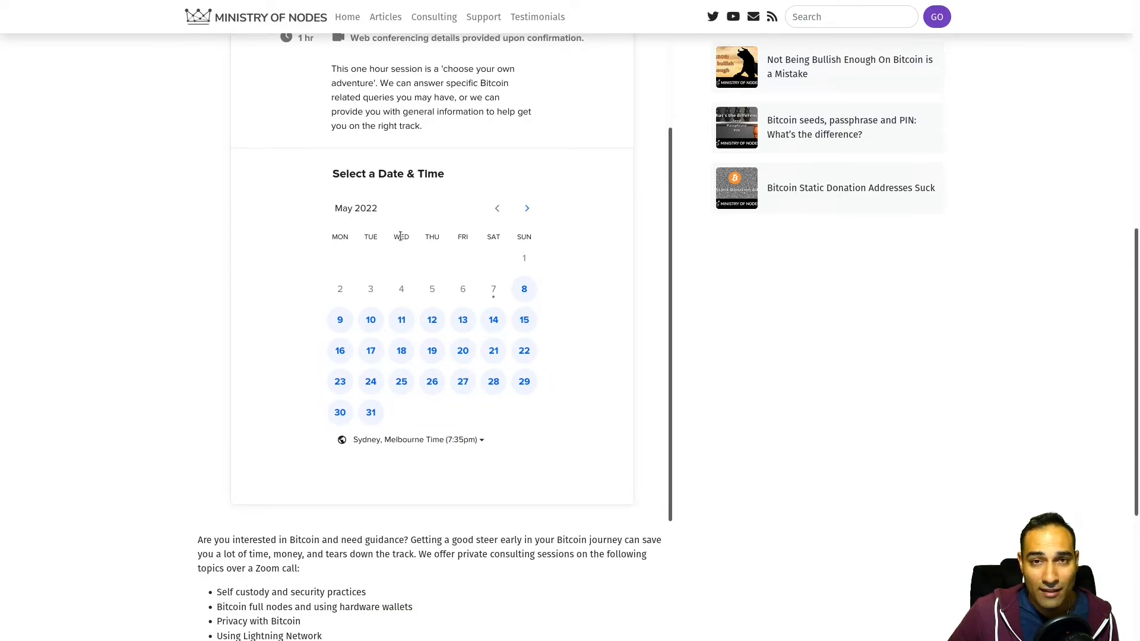